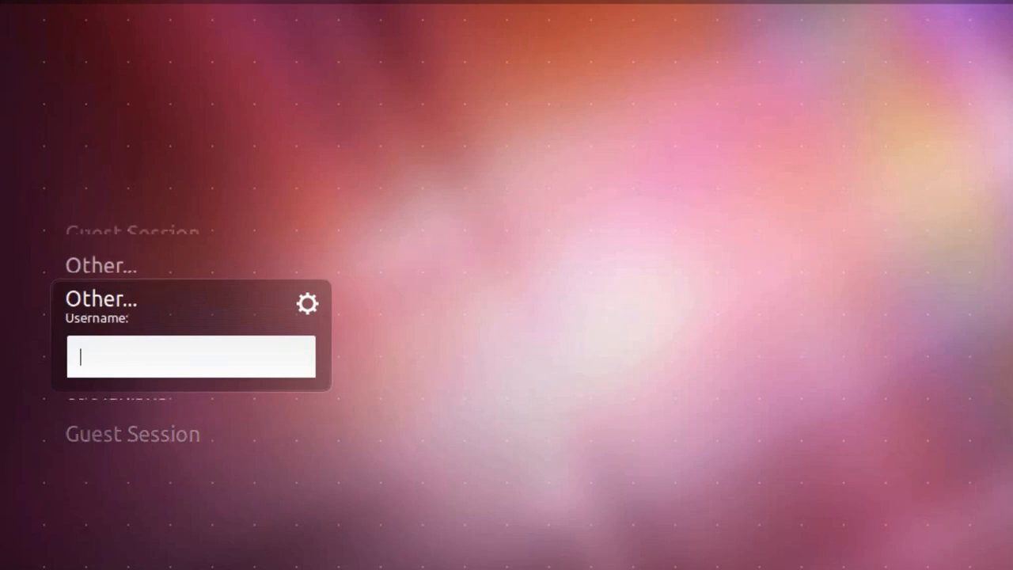
type("coolanish5")
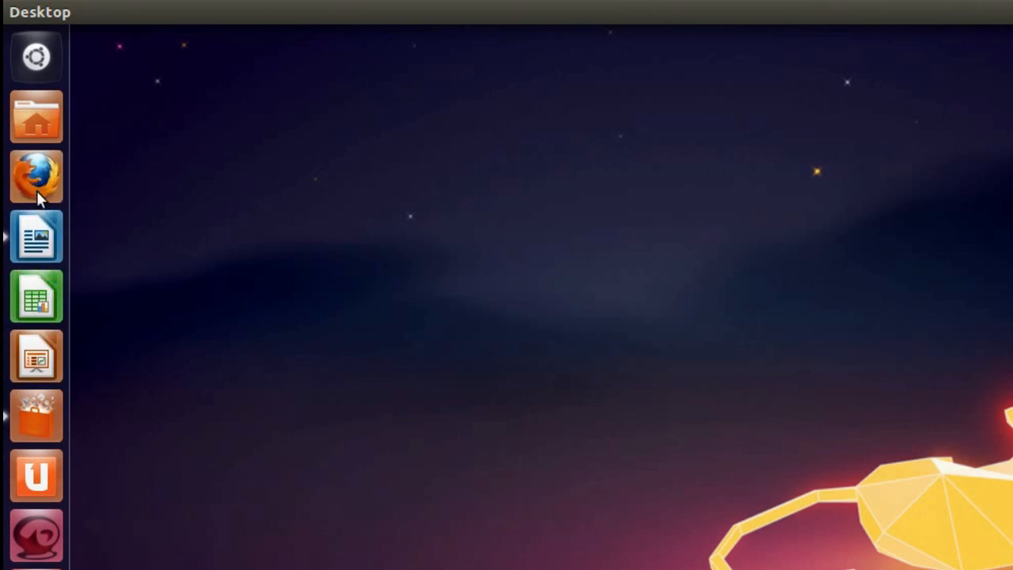
mouse_move(89, 117)
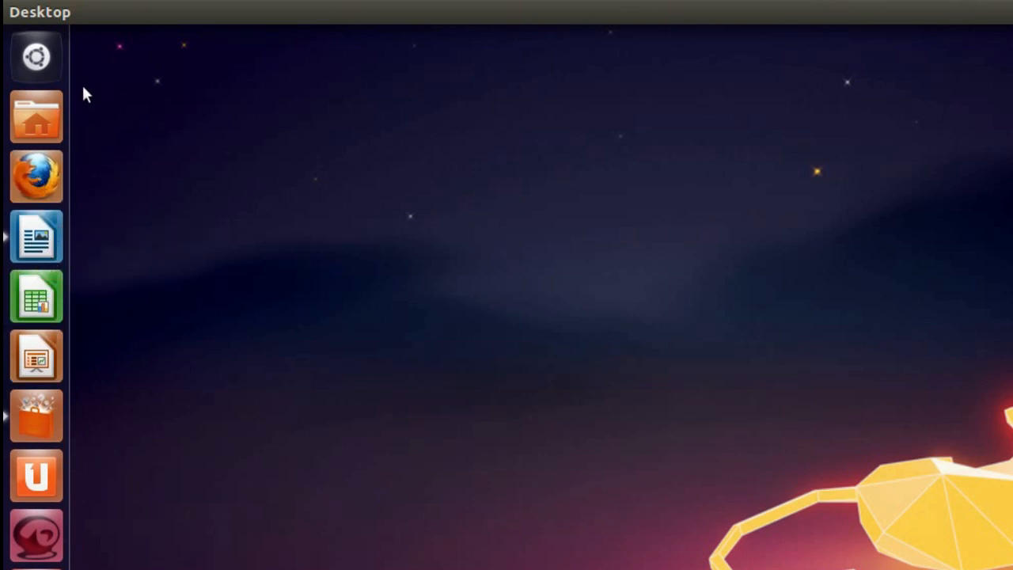
mouse_move(154, 37)
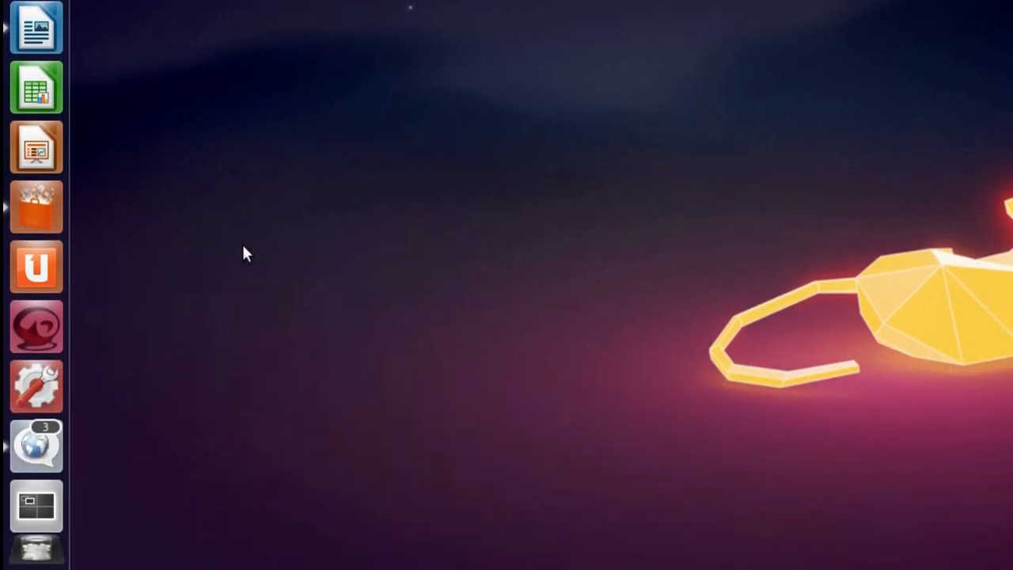
mouse_move(99, 506)
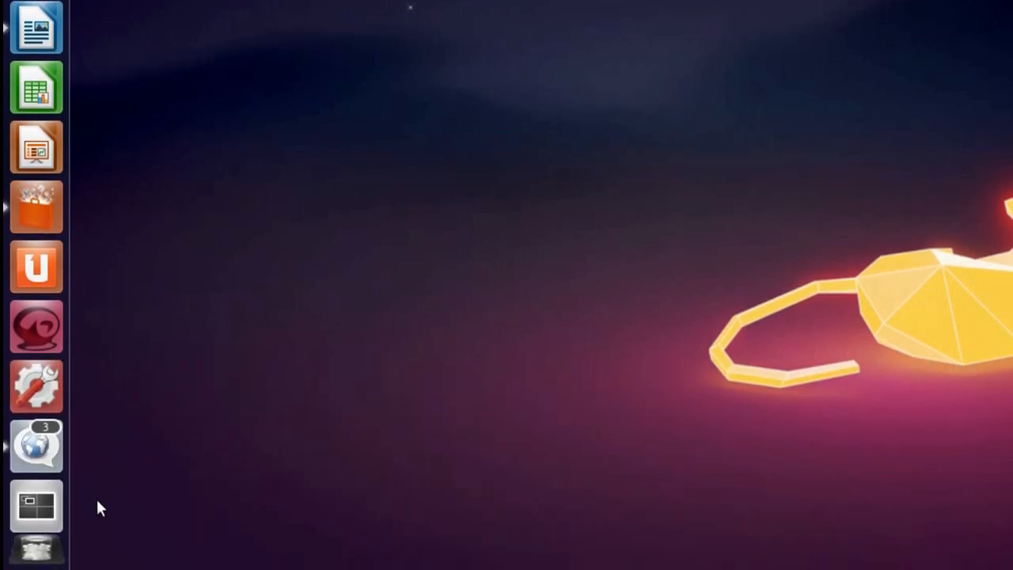
mouse_move(36, 505)
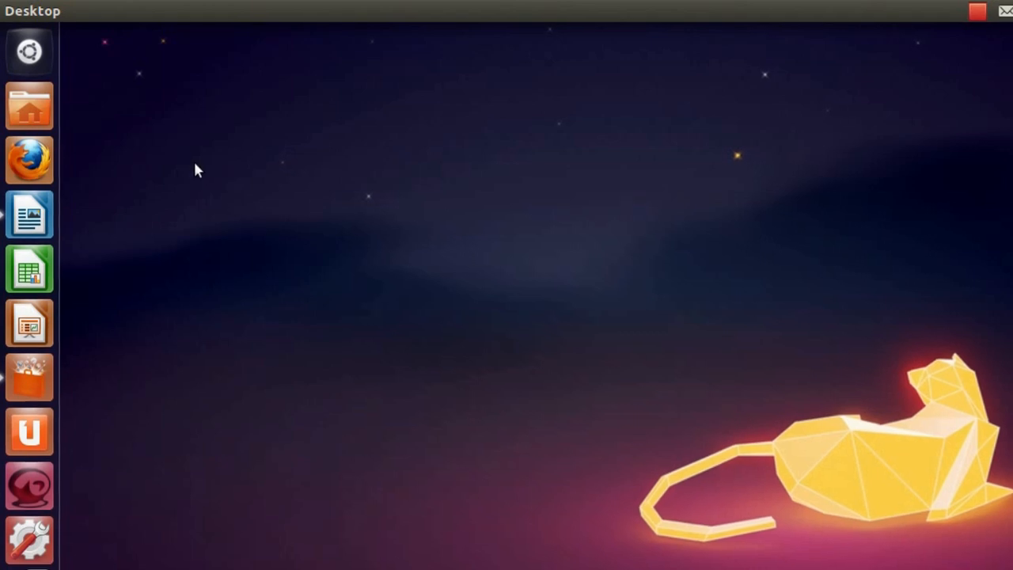
Step: Open the Home folder from the Launcher, then bring up the Dash
left_click(29, 106)
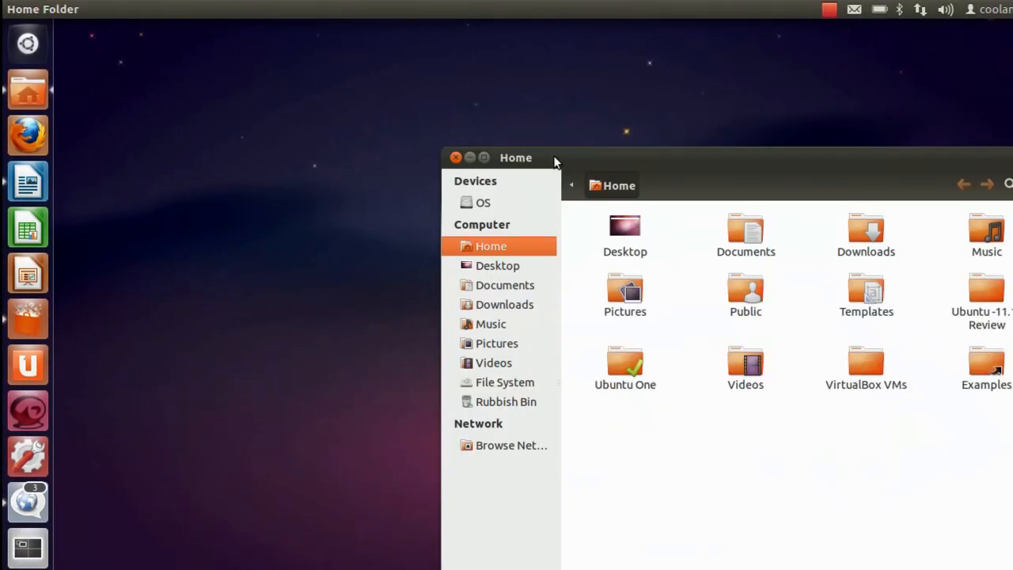
left_click(27, 42)
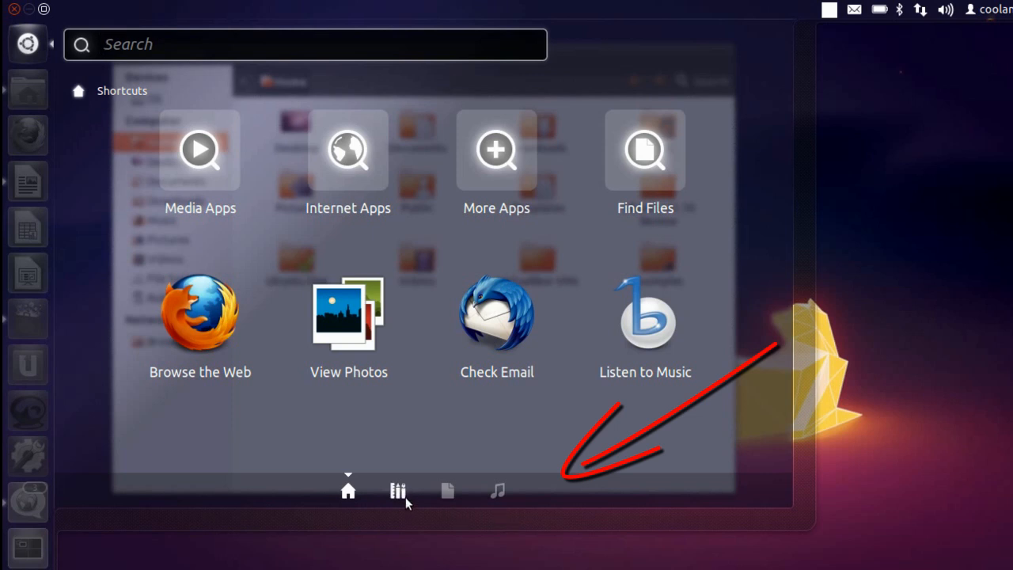
Step: Narrow the Dash applications lens to the Internet category via Filter results
left_click(397, 490)
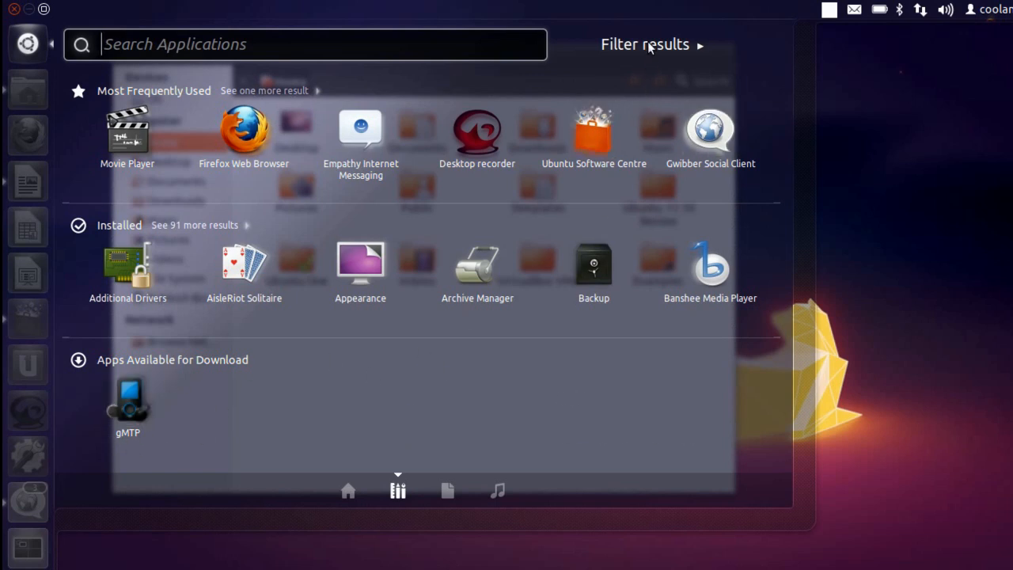
left_click(645, 45)
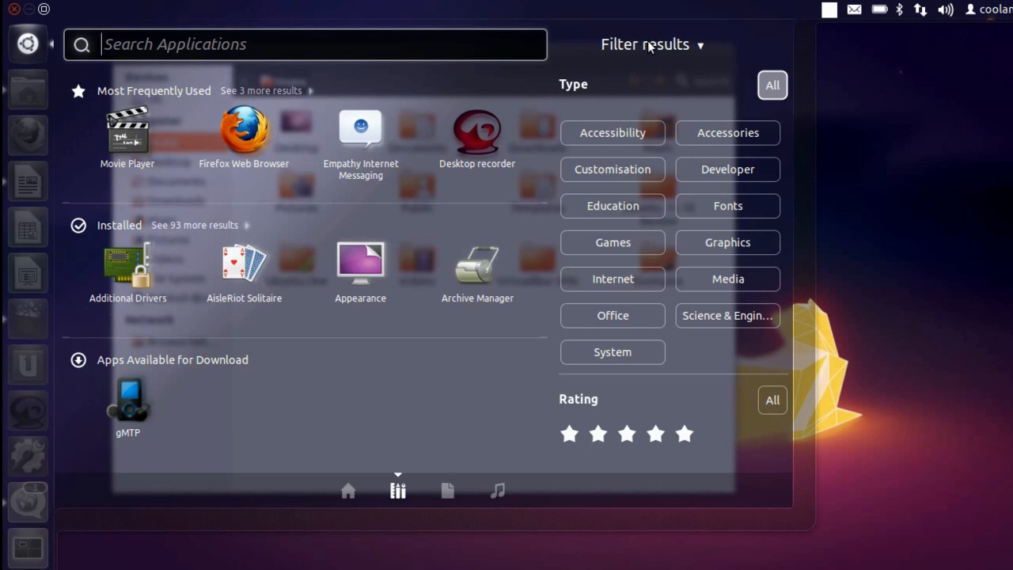
mouse_move(650, 47)
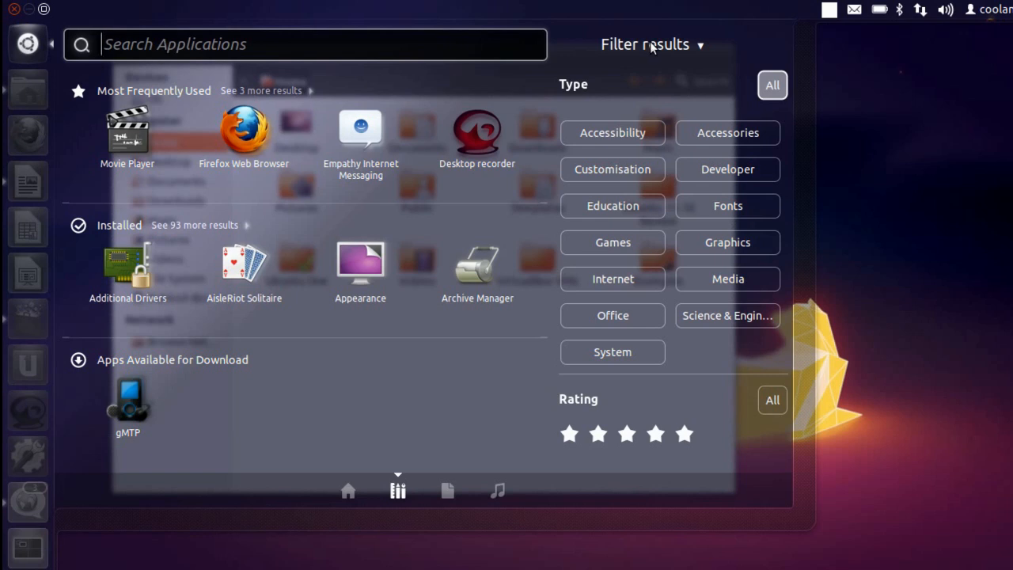
mouse_move(651, 50)
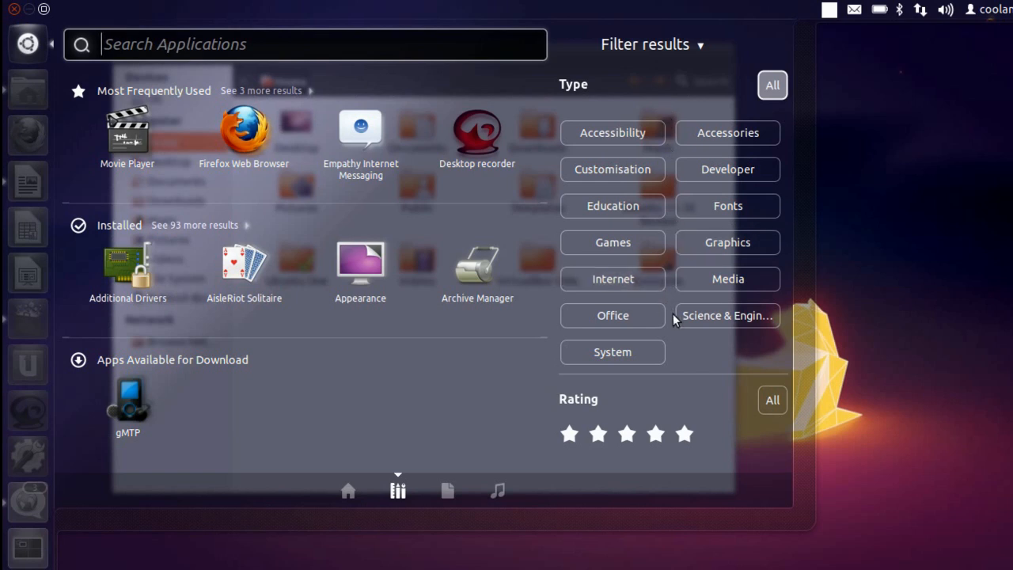
left_click(611, 278)
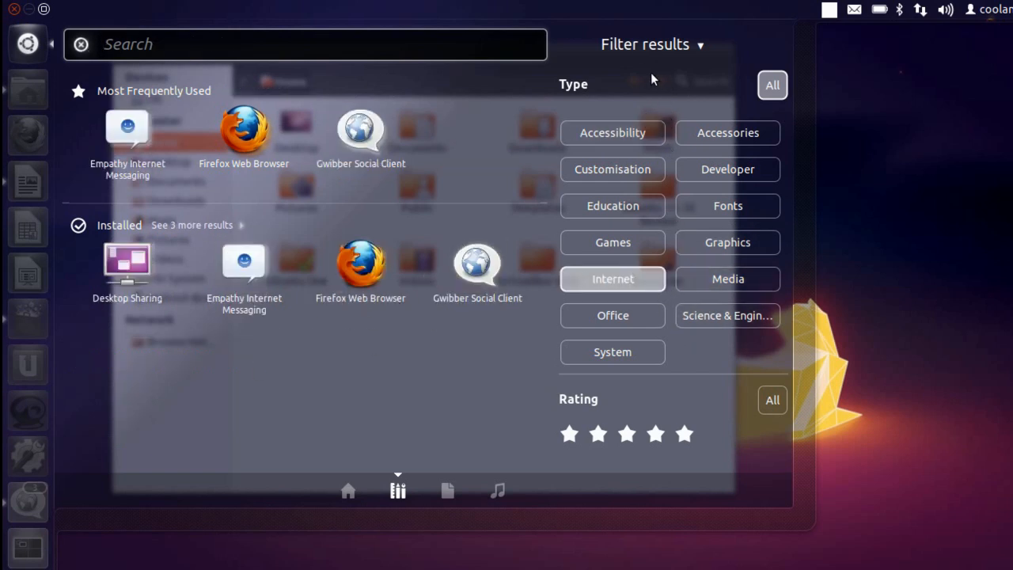
mouse_move(609, 289)
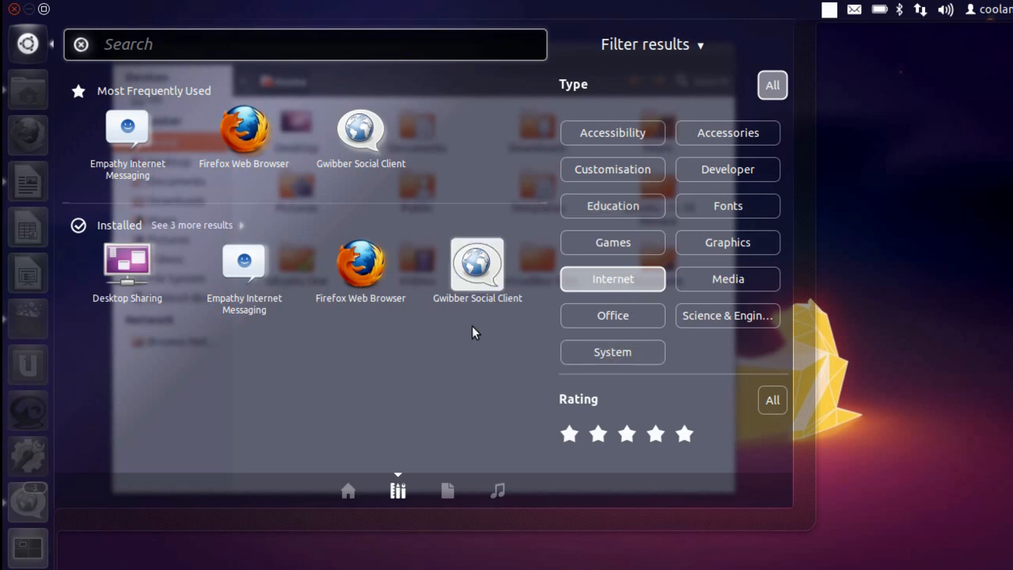
mouse_move(456, 328)
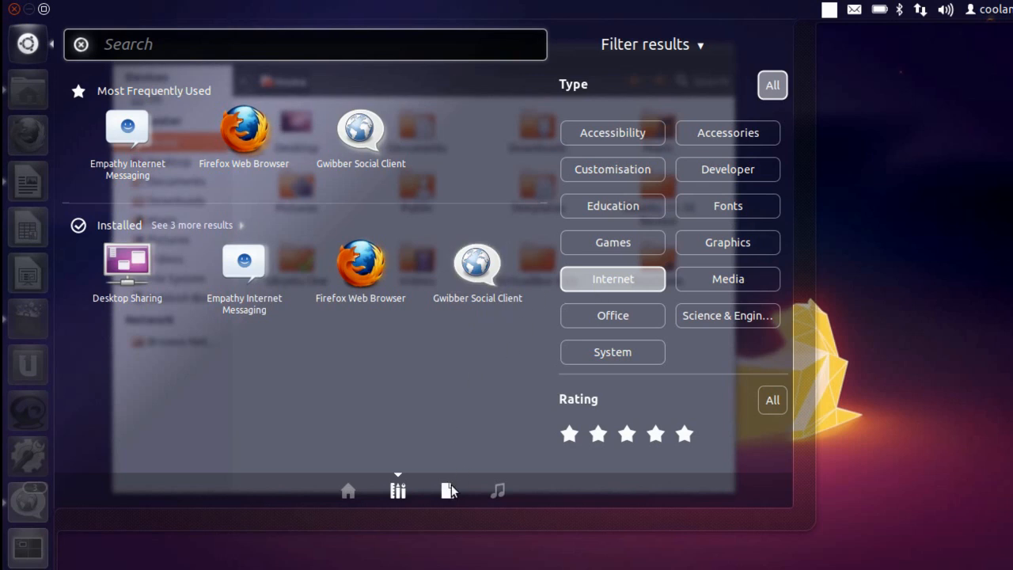
Step: Filter the Files & Folders lens to Audio, then dismiss the Dash
left_click(447, 491)
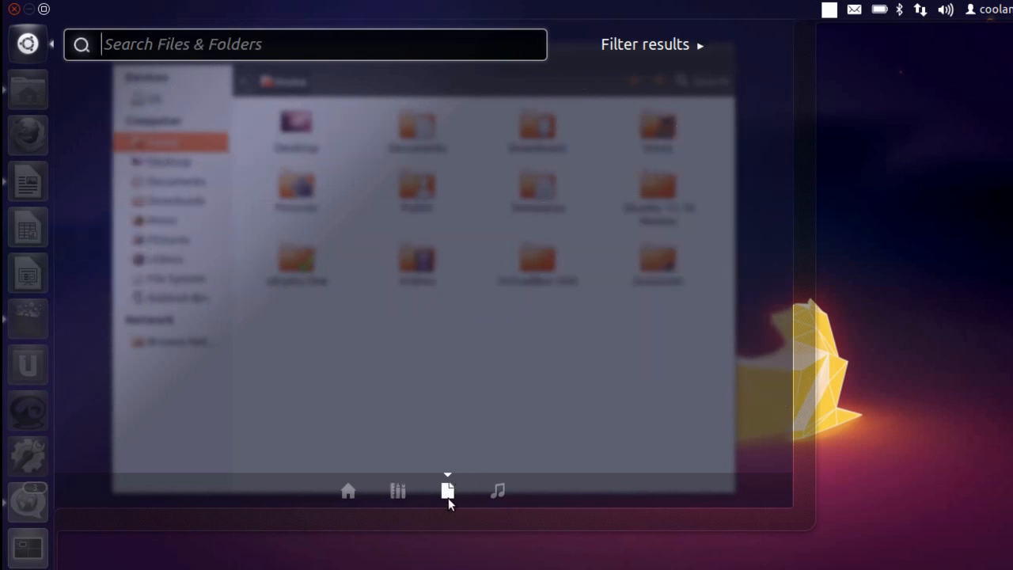
mouse_move(610, 153)
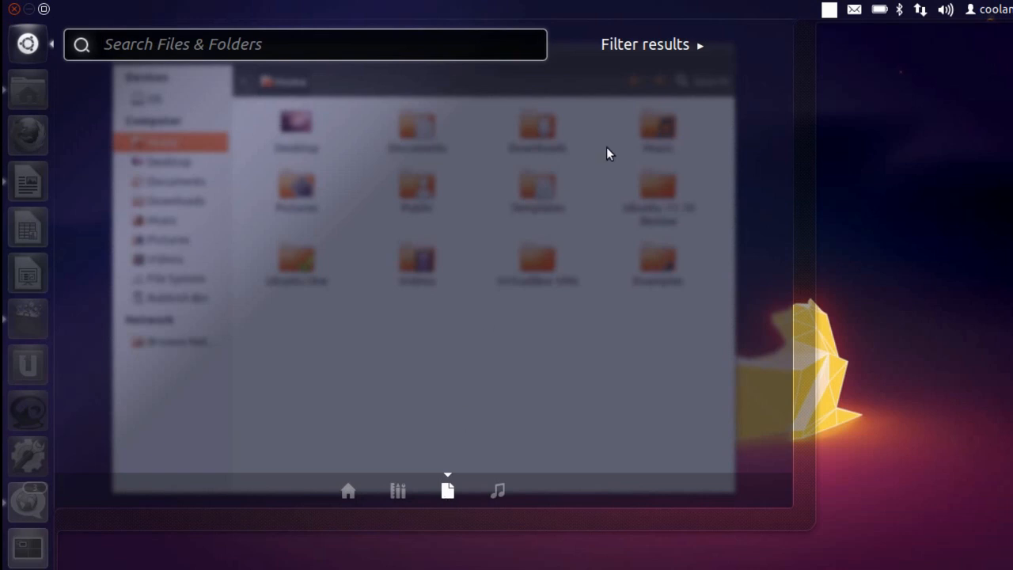
left_click(644, 44)
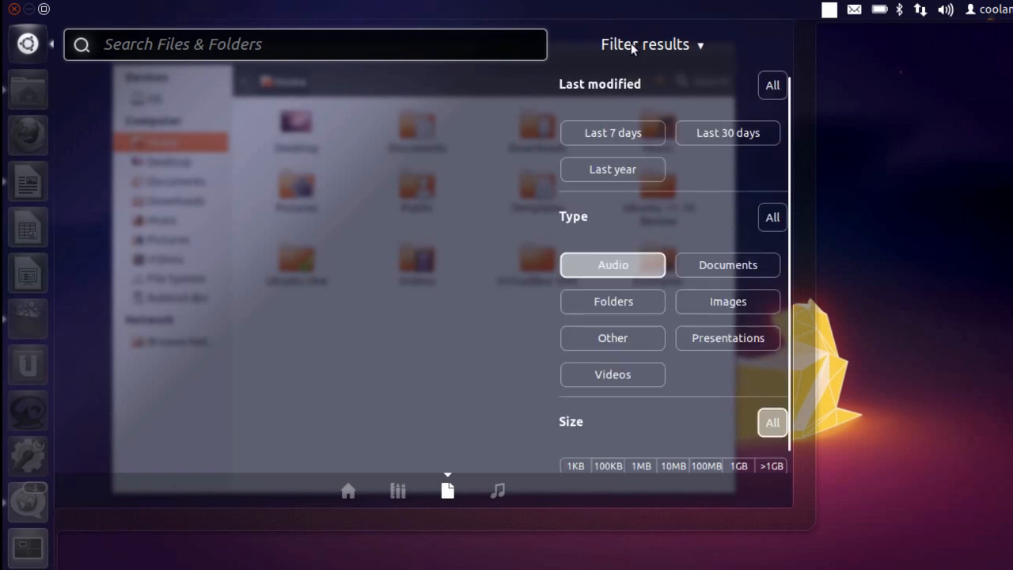
mouse_move(688, 231)
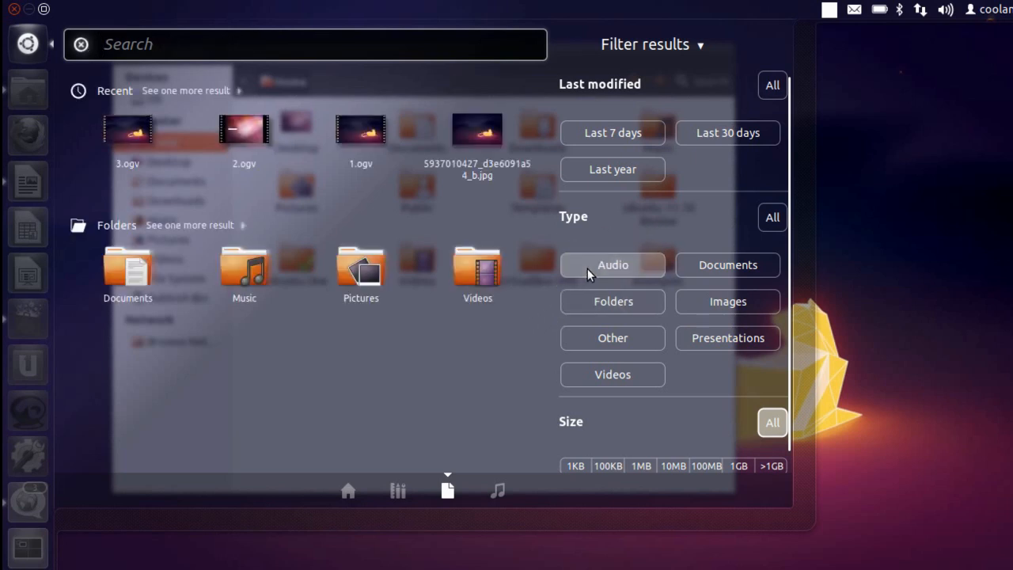
left_click(612, 264)
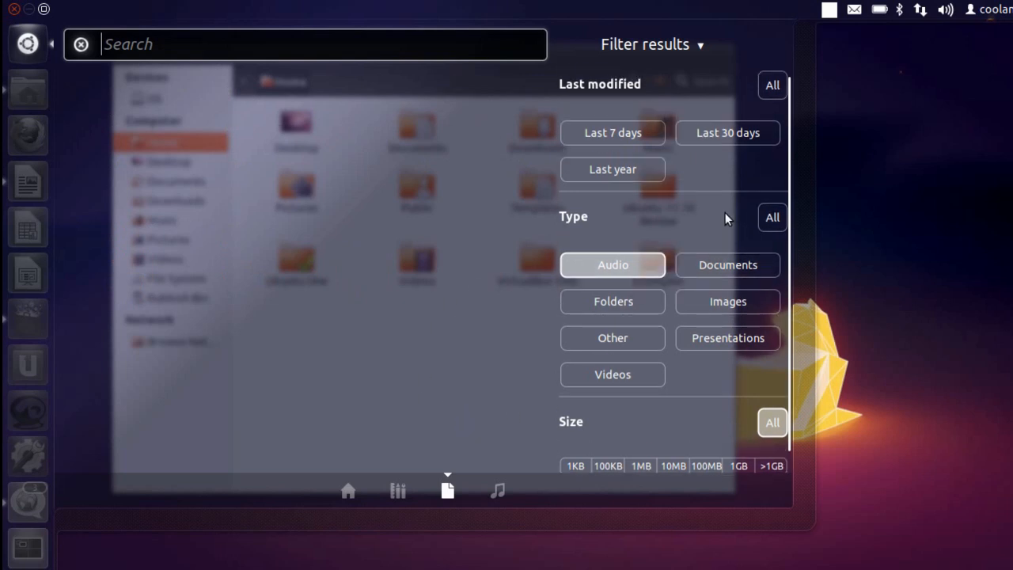
mouse_move(418, 471)
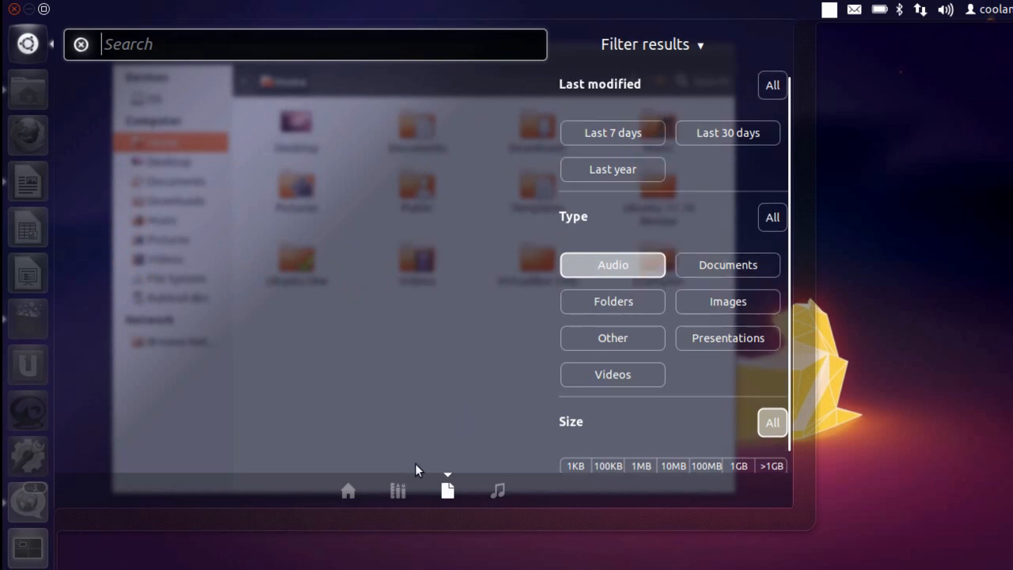
left_click(498, 490)
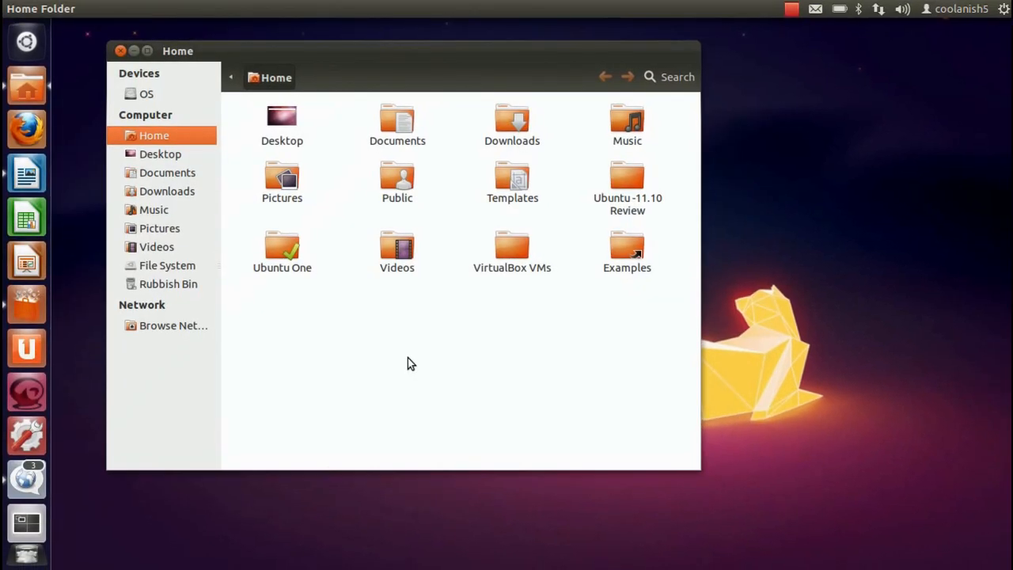
Step: Bring Ubuntu Software Centre forward via the app switcher and focus its search box
left_click(120, 51)
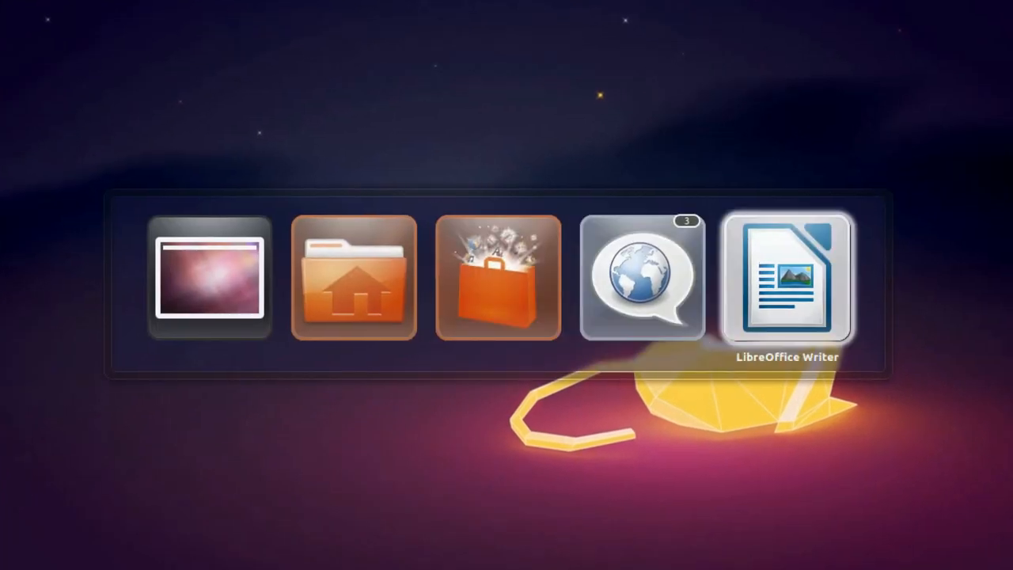
mouse_move(209, 279)
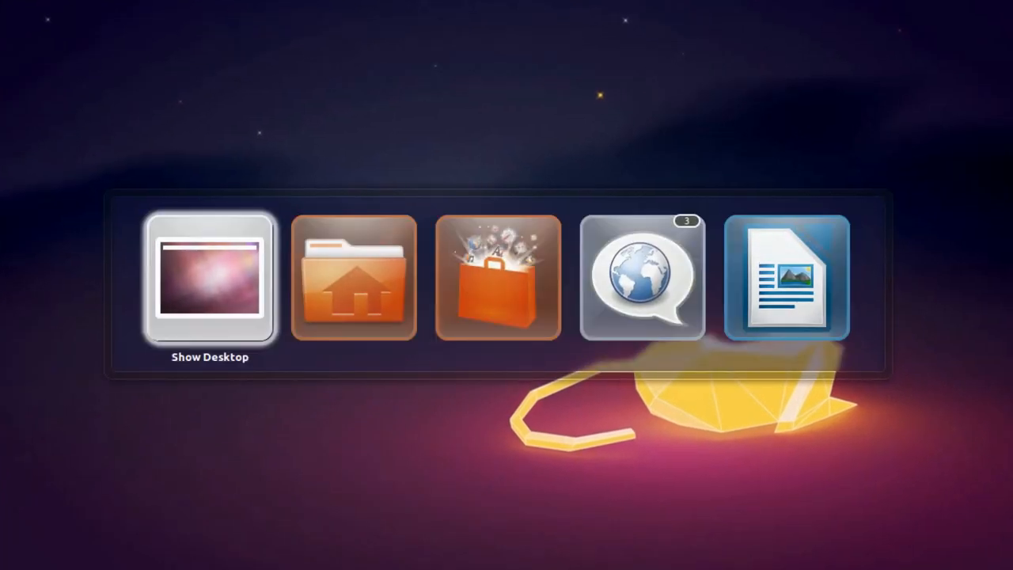
mouse_move(786, 278)
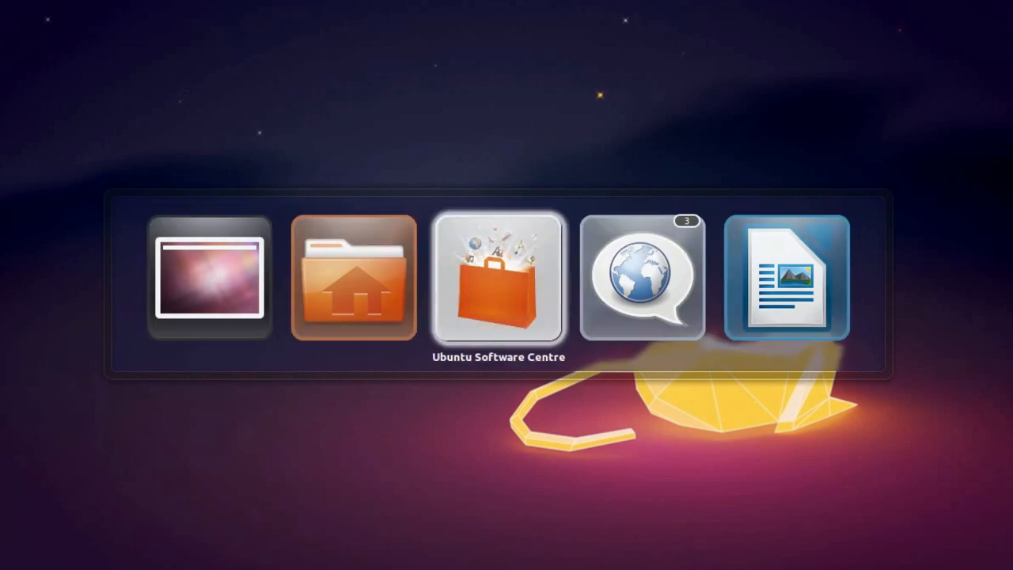
left_click(497, 278)
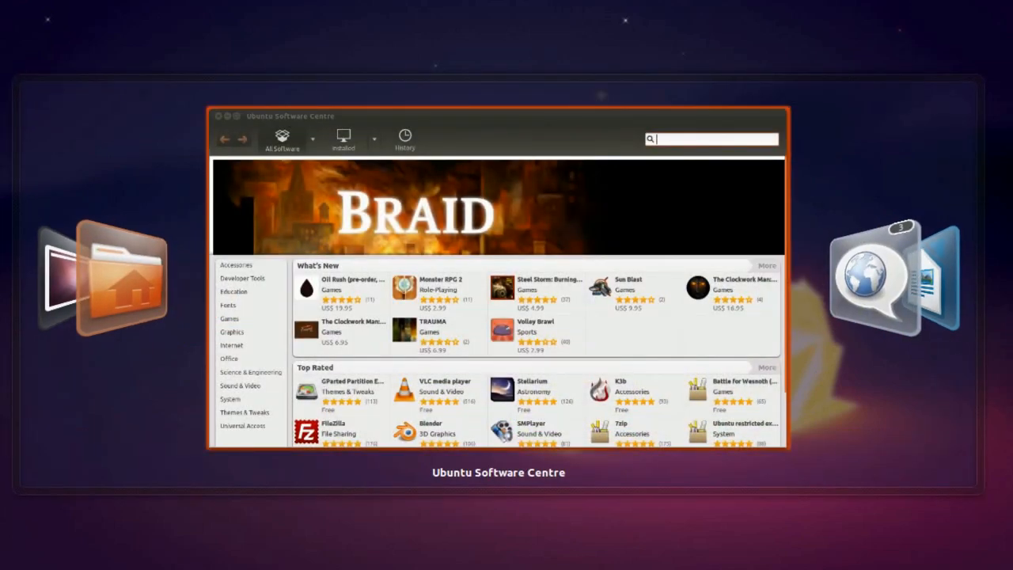
left_click(218, 116)
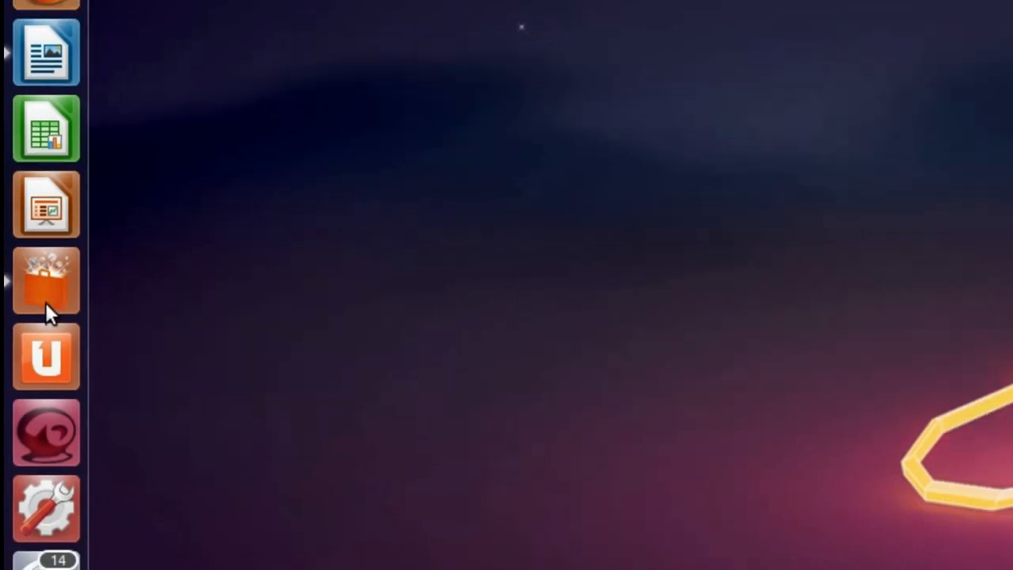
left_click(45, 280)
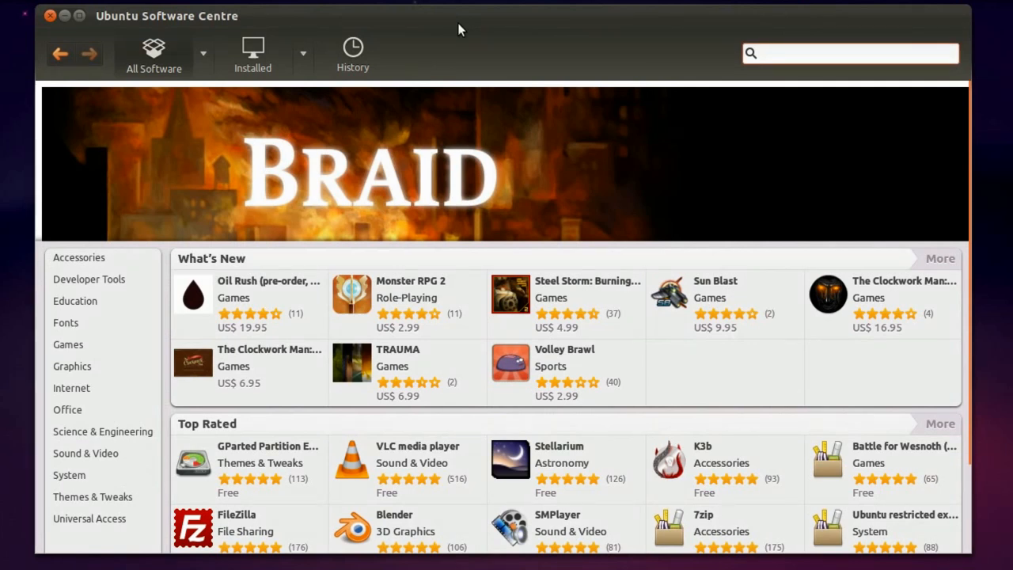
left_click(851, 53)
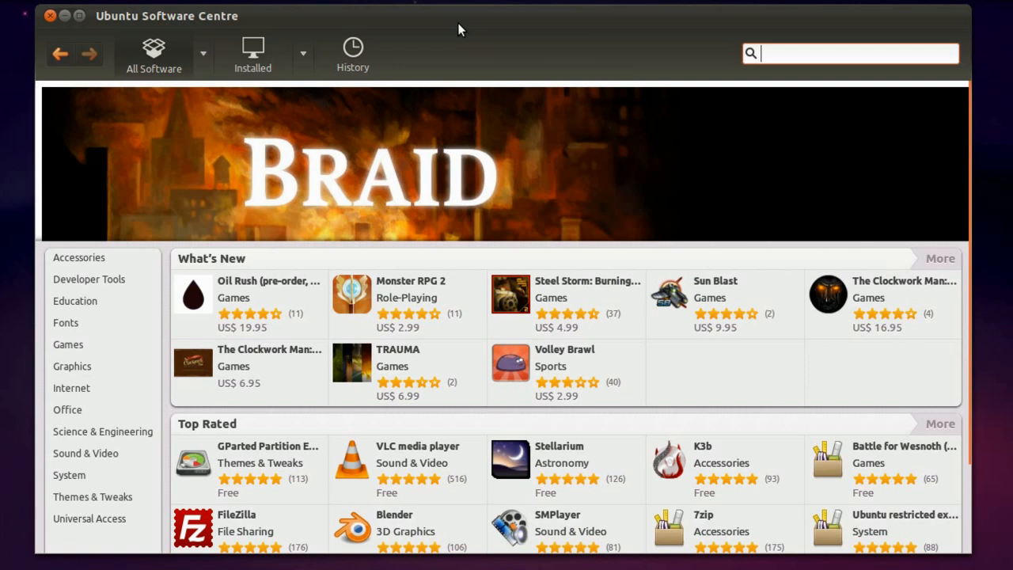
mouse_move(640, 45)
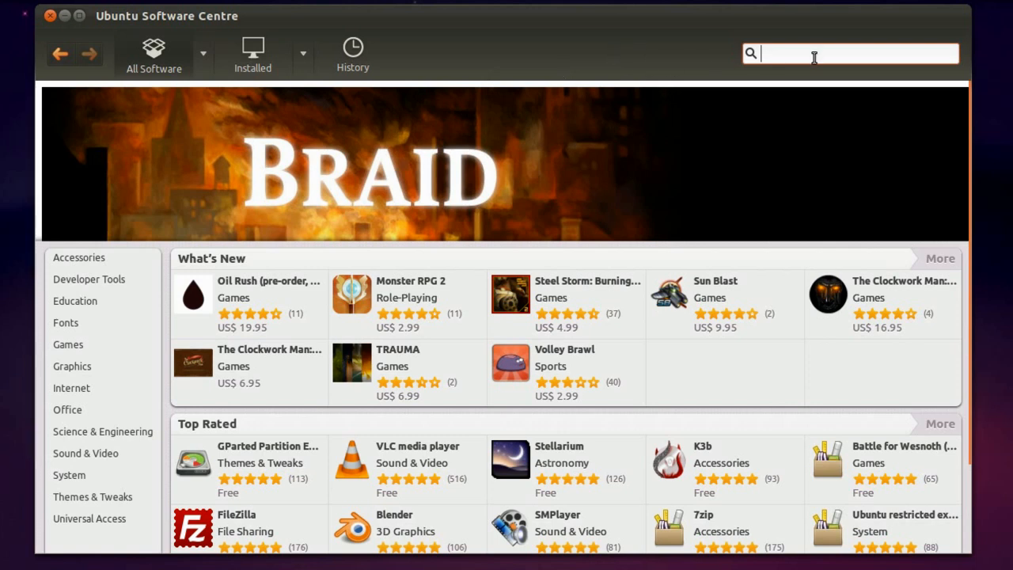
mouse_move(521, 15)
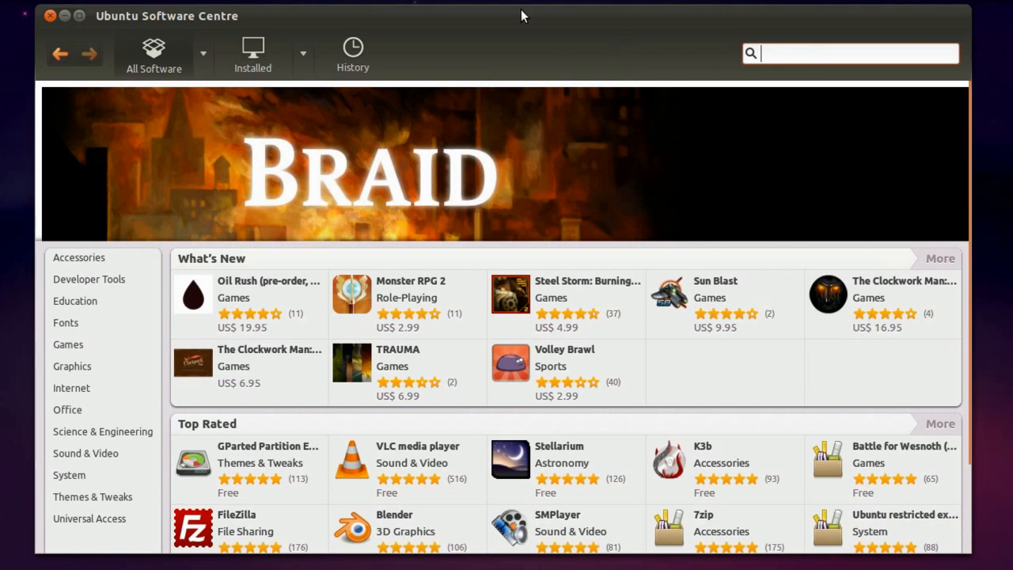
mouse_move(730, 51)
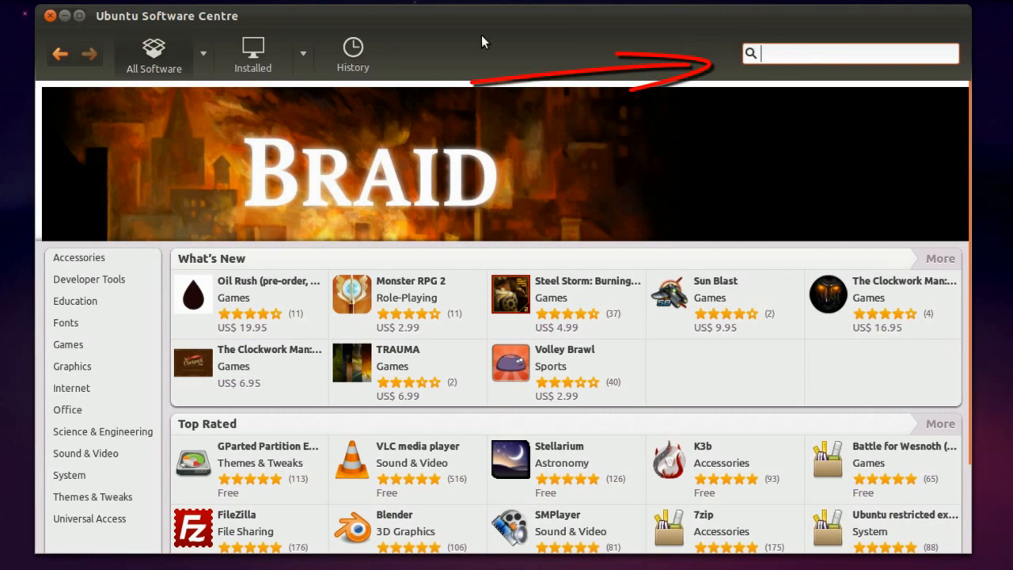
Step: Browse installed software, then select the recordmydesktop entry in History
left_click(254, 55)
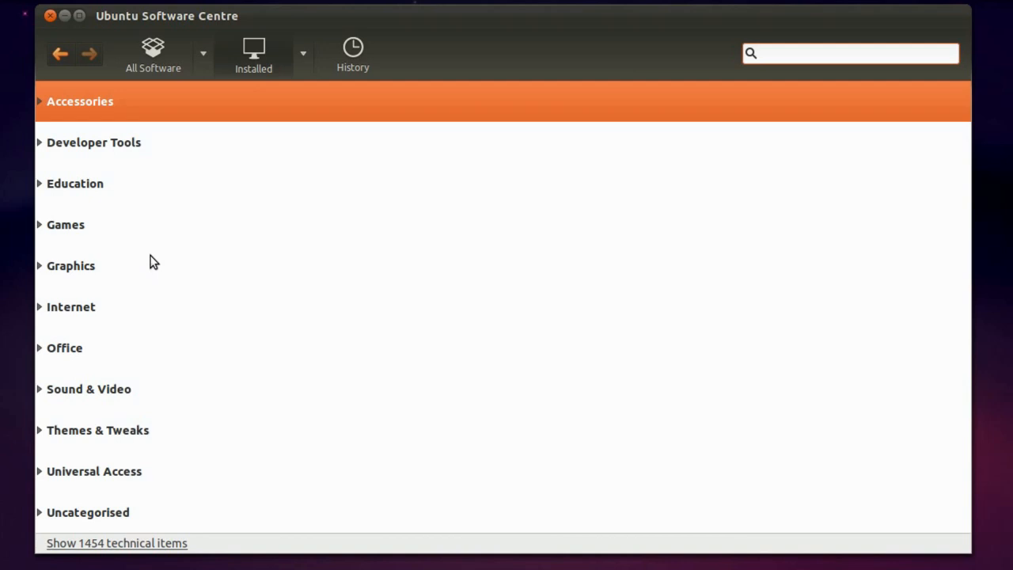
left_click(851, 53)
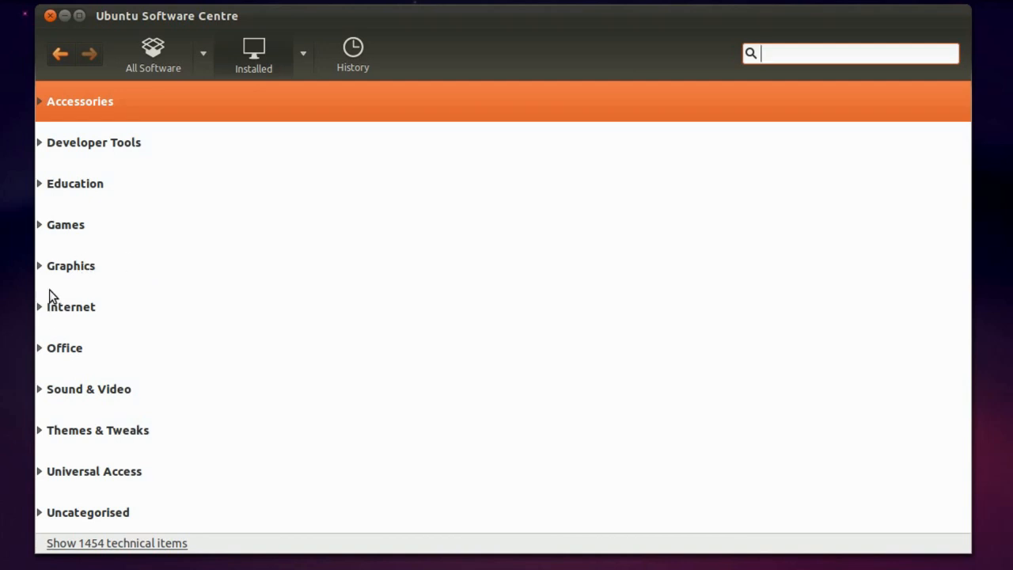
left_click(353, 53)
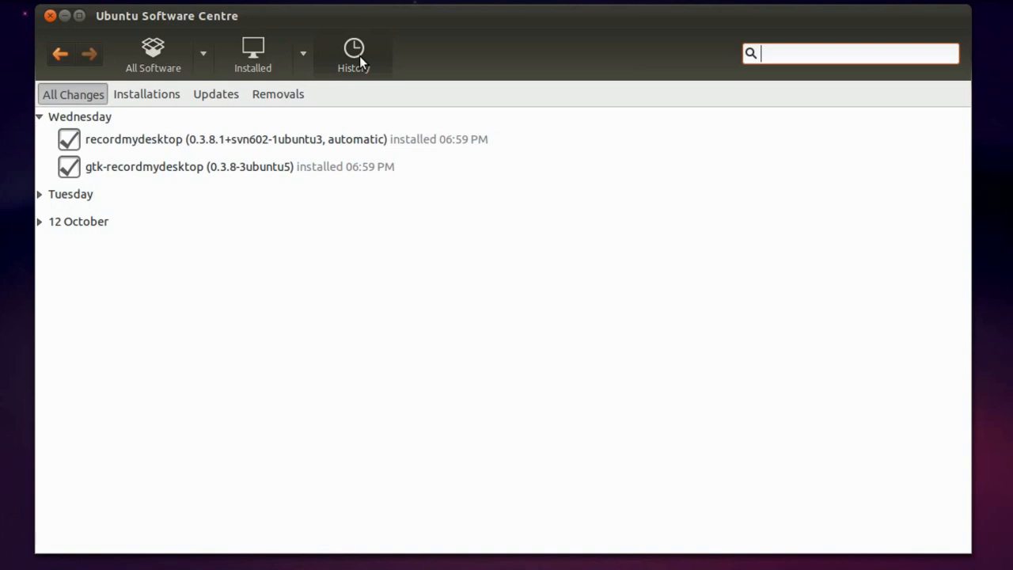
mouse_move(361, 65)
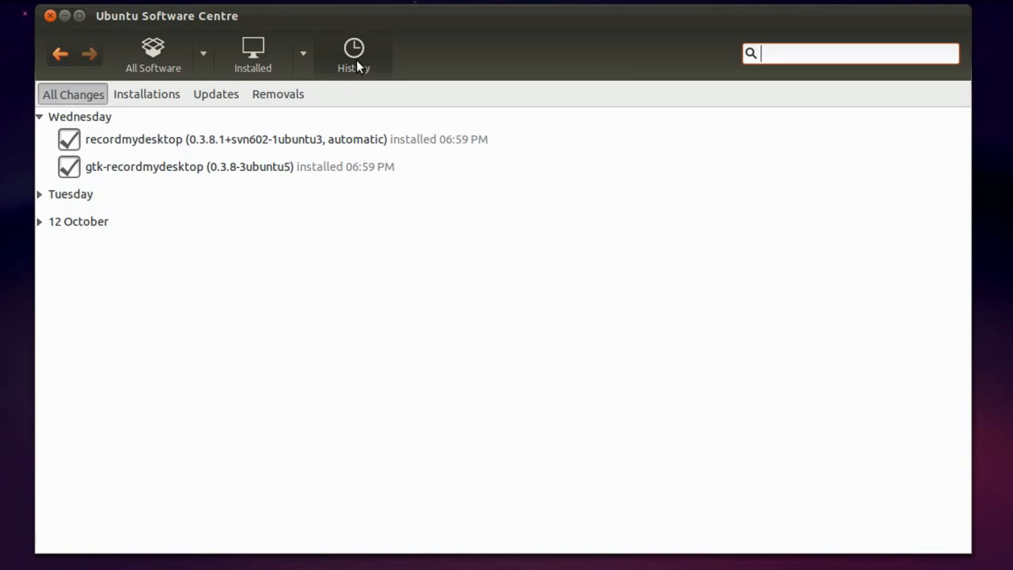
mouse_move(213, 46)
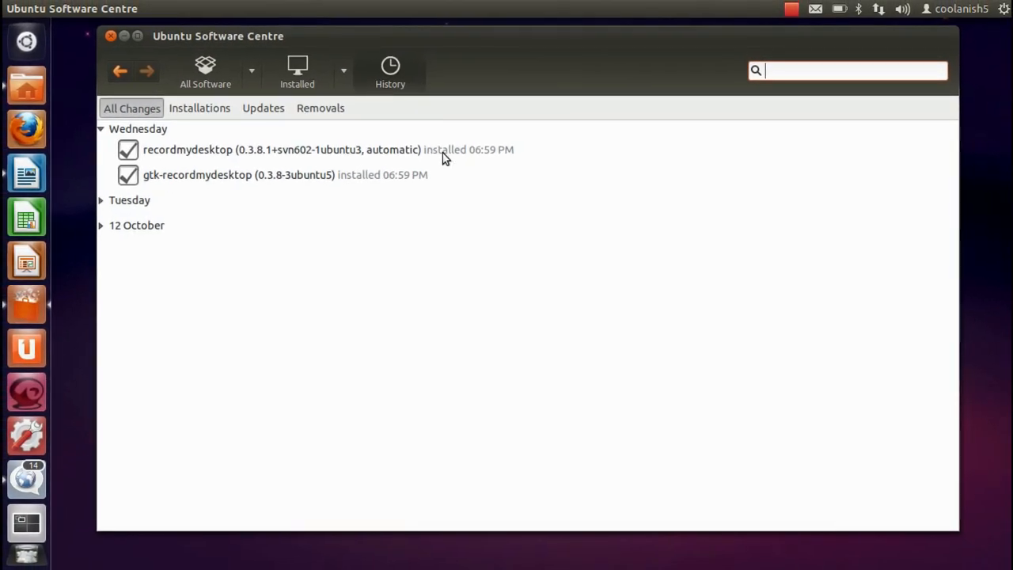
left_click(282, 150)
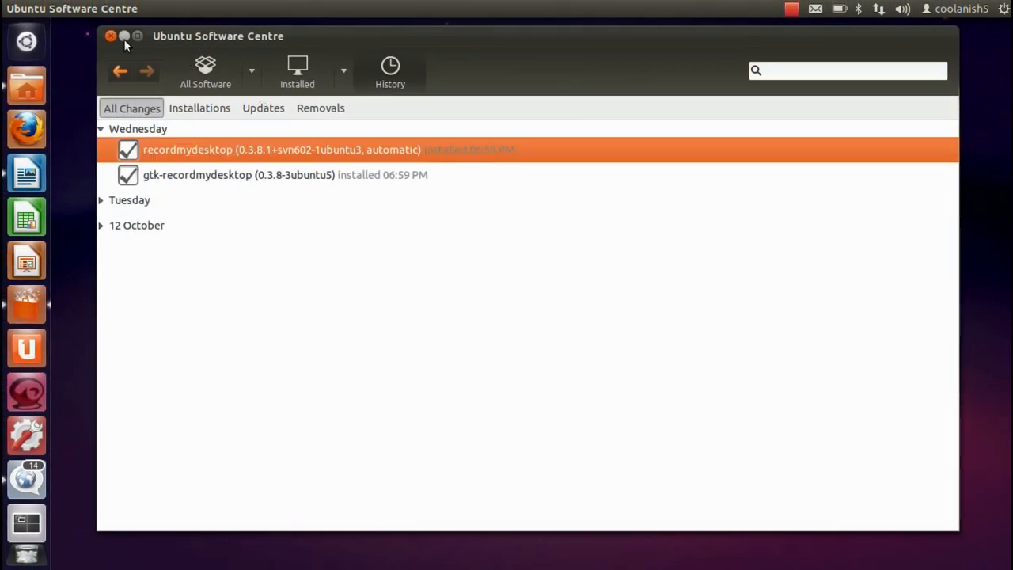
Step: Minimize Software Centre and reopen the Home folder in Nautilus
left_click(110, 36)
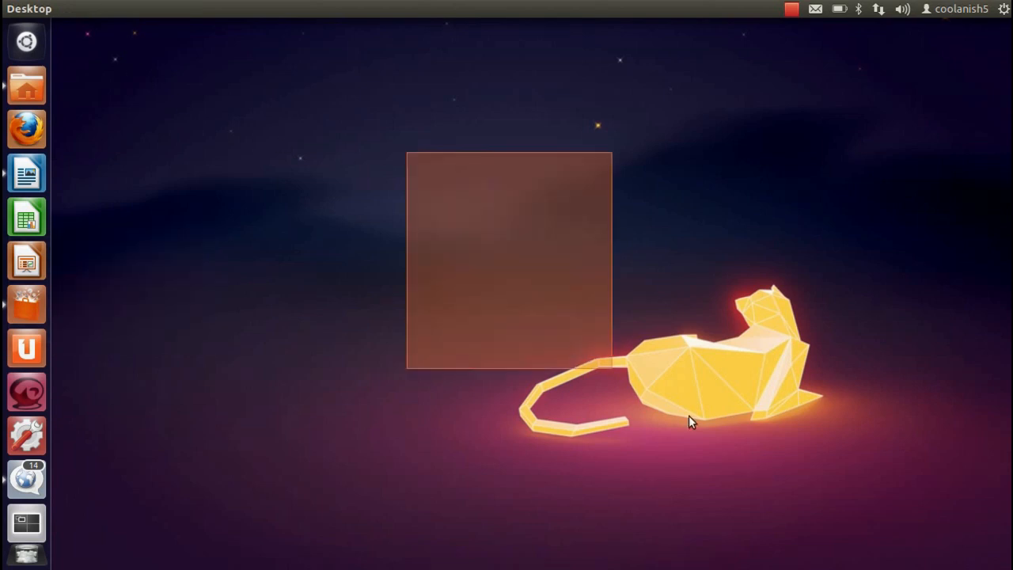
left_click(26, 86)
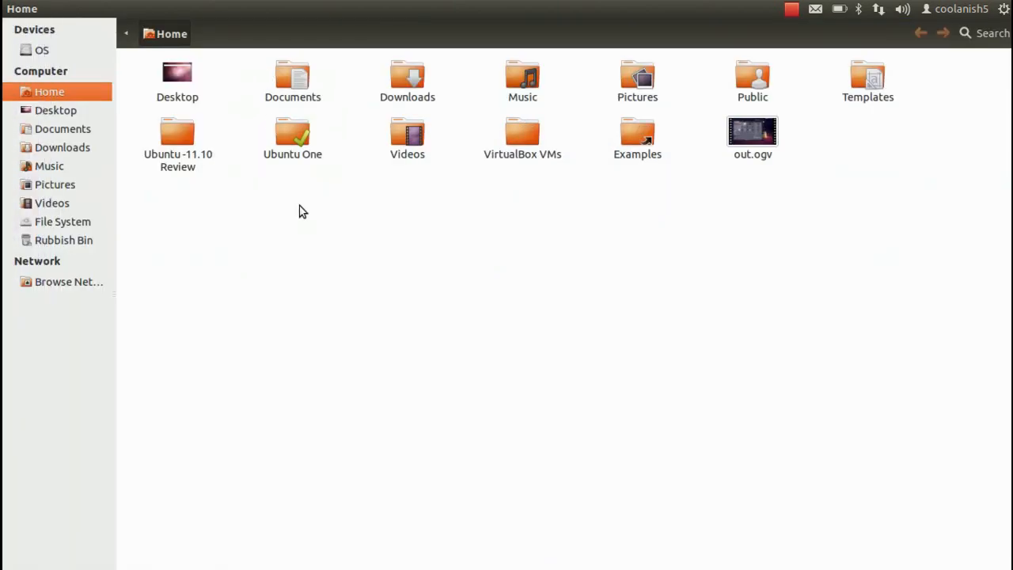
mouse_move(282, 202)
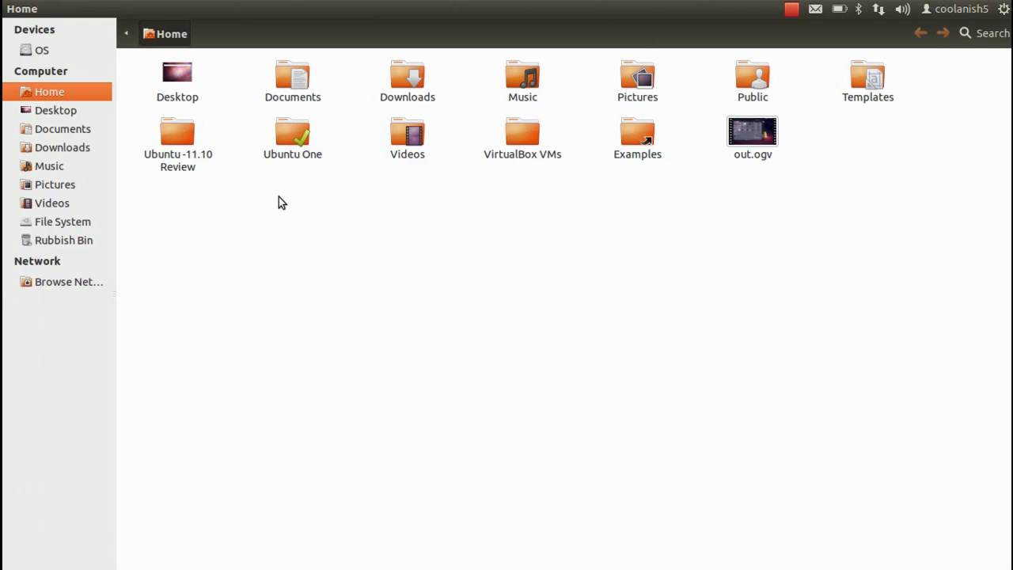
mouse_move(151, 108)
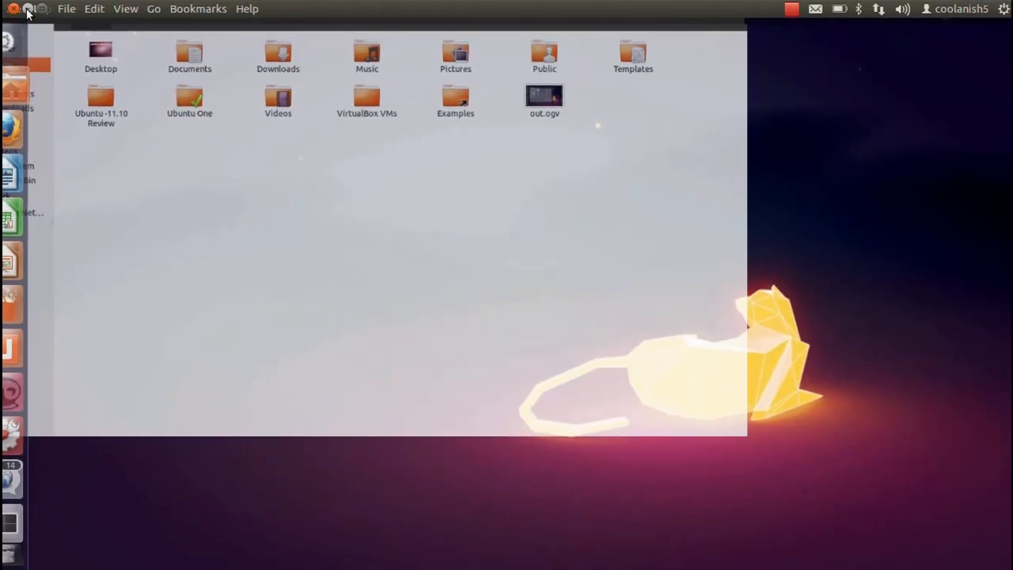
Step: Close the Home folder window, then open and dismiss the session menu
left_click(28, 11)
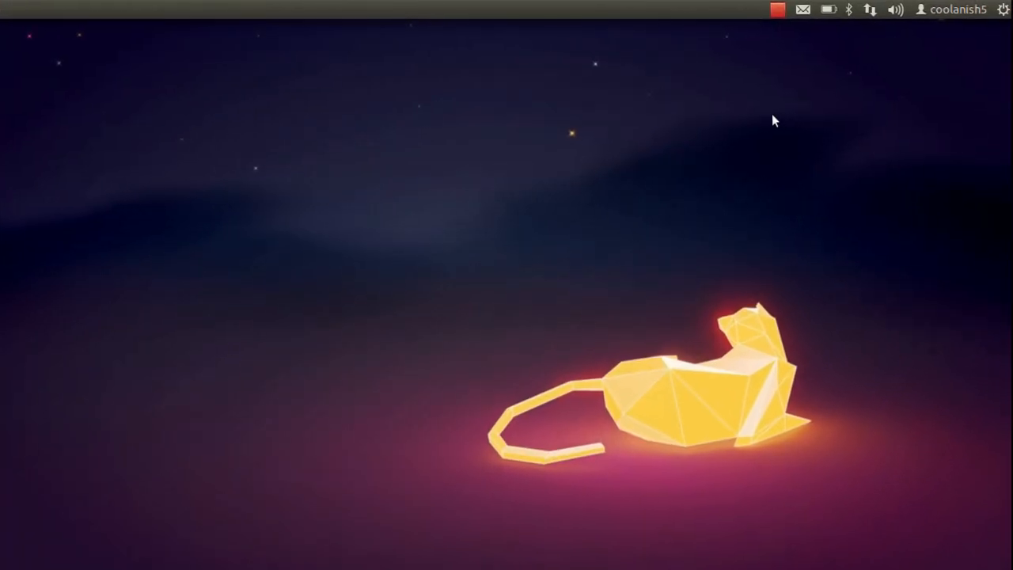
left_click(1003, 9)
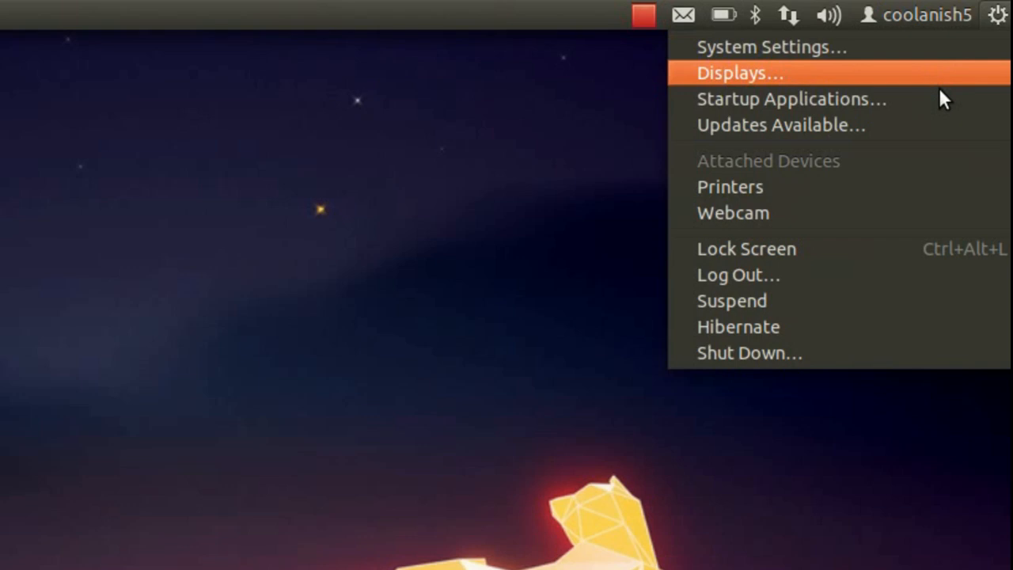
mouse_move(855, 198)
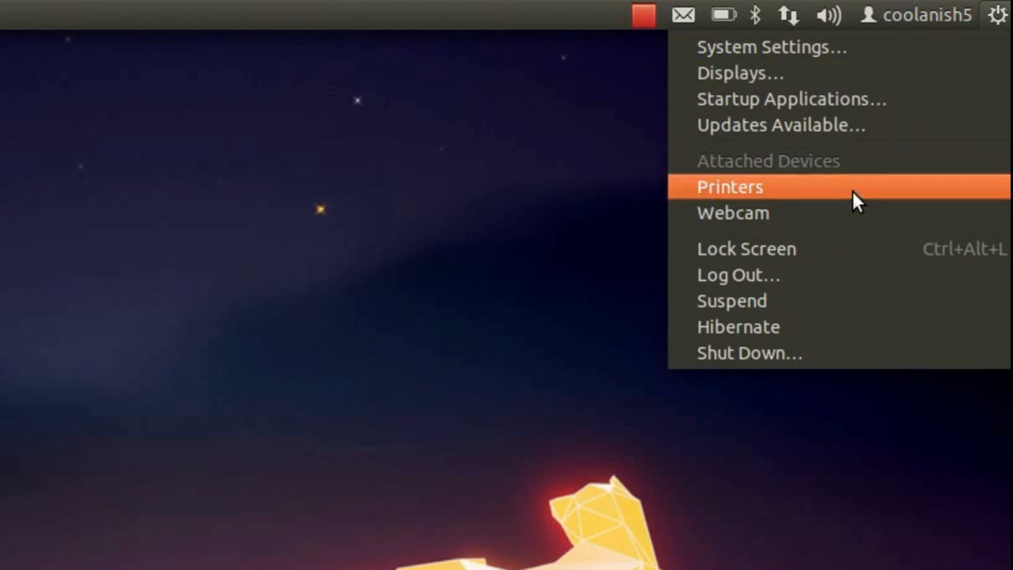
mouse_move(870, 125)
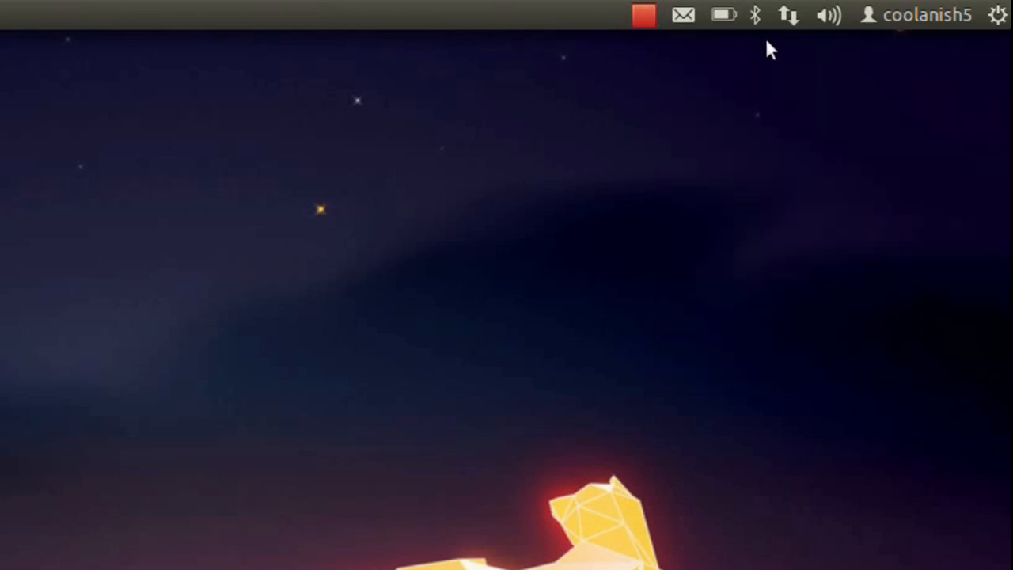
left_click(916, 14)
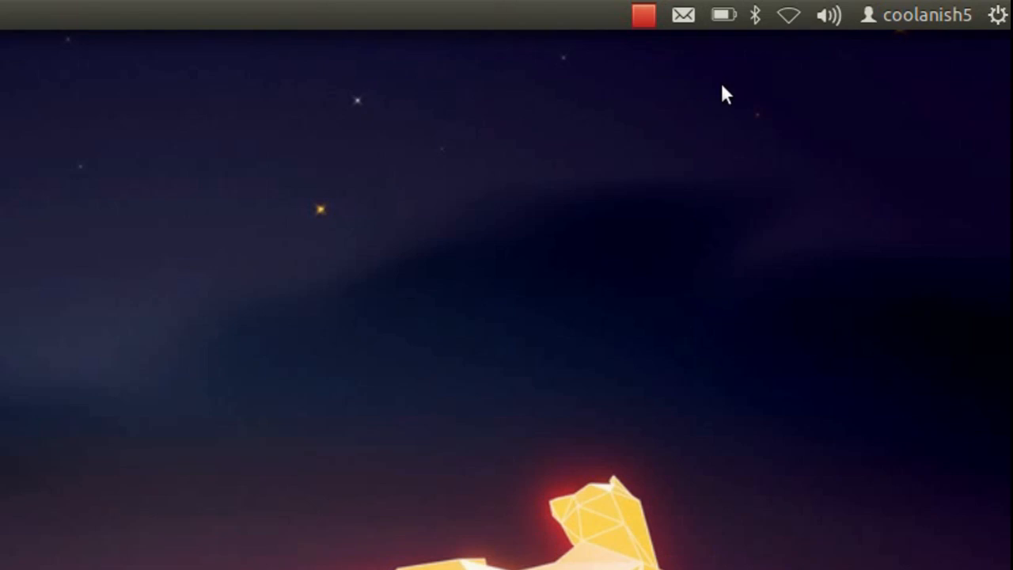
Step: Check the network and messaging menus, viewing Gwibber messages, then dismiss the menu
left_click(787, 15)
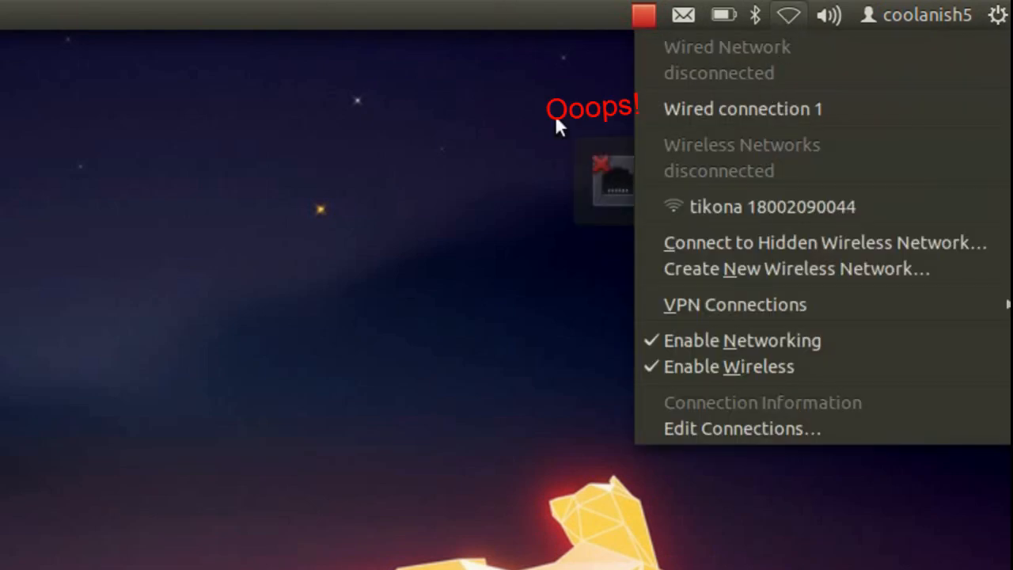
left_click(682, 15)
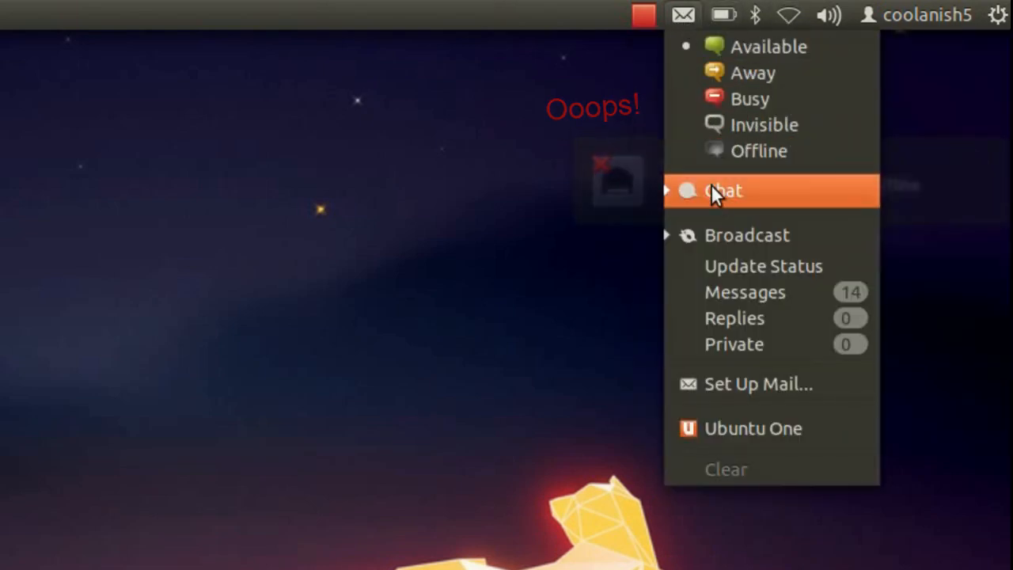
mouse_move(753, 72)
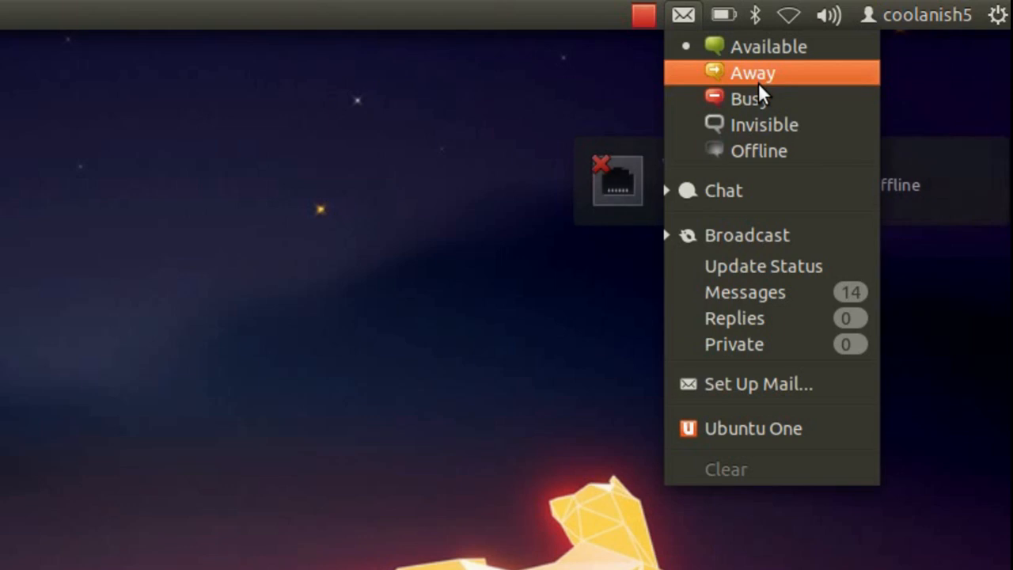
mouse_move(765, 124)
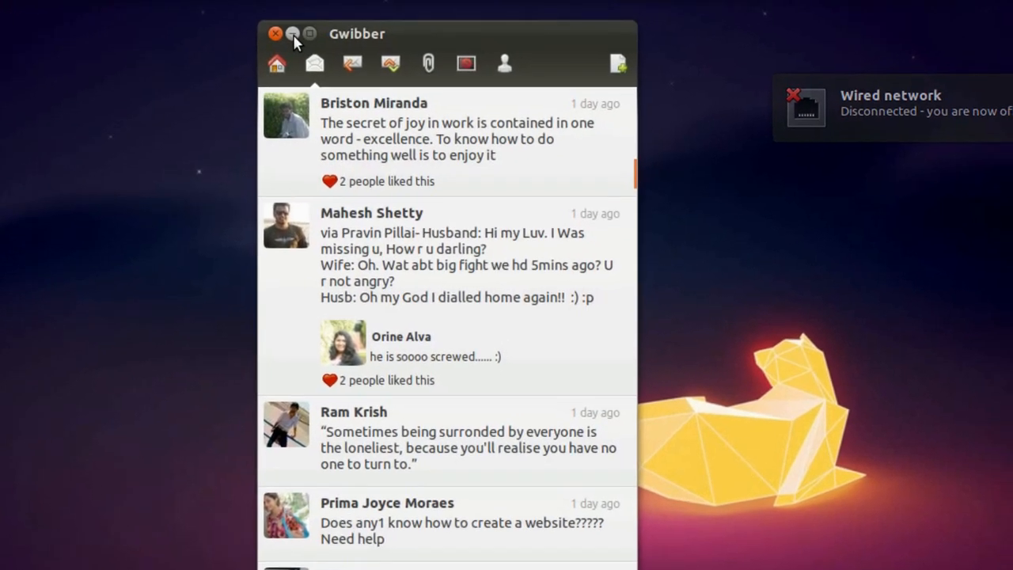
left_click(683, 15)
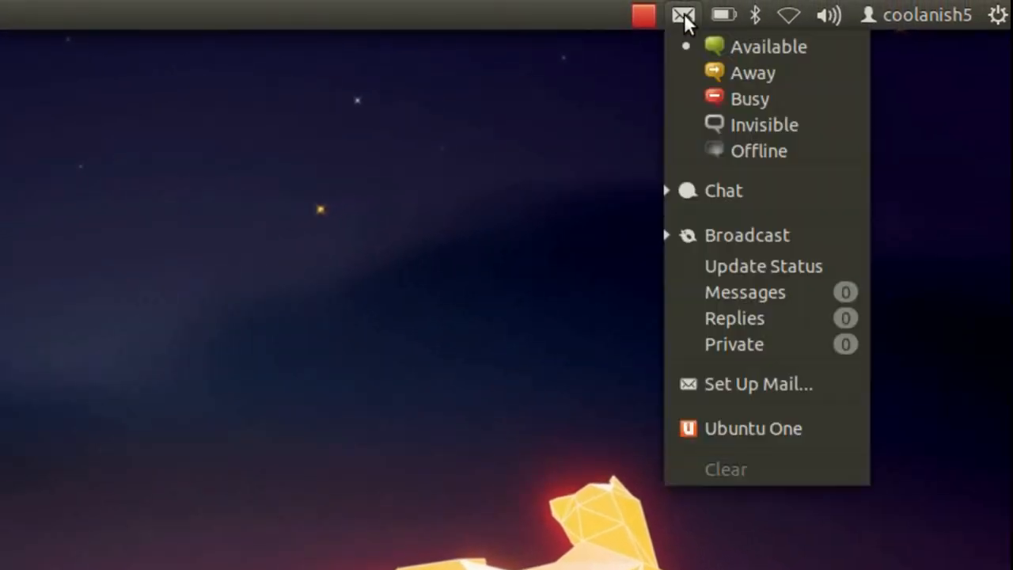
mouse_move(554, 230)
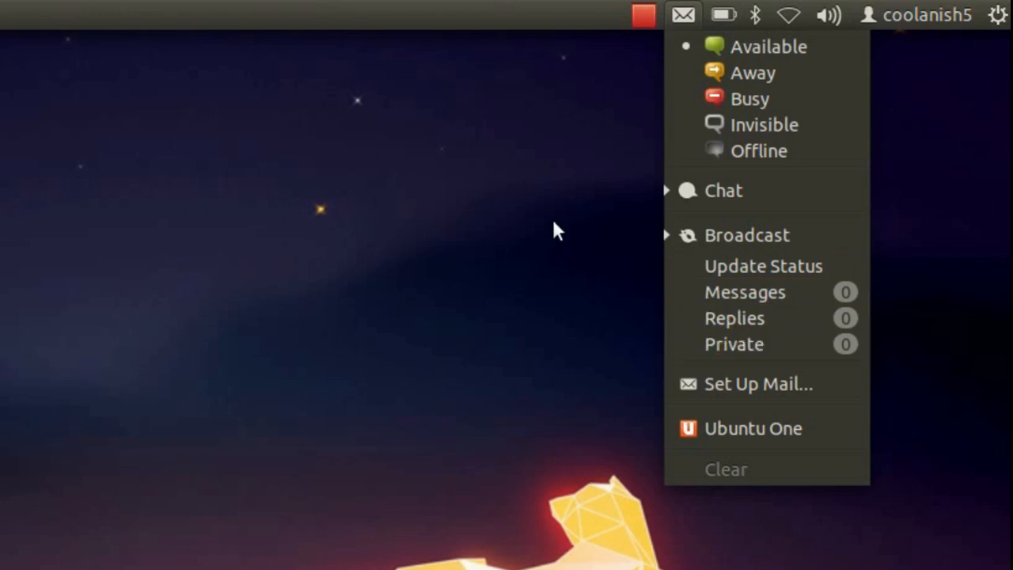
left_click(683, 14)
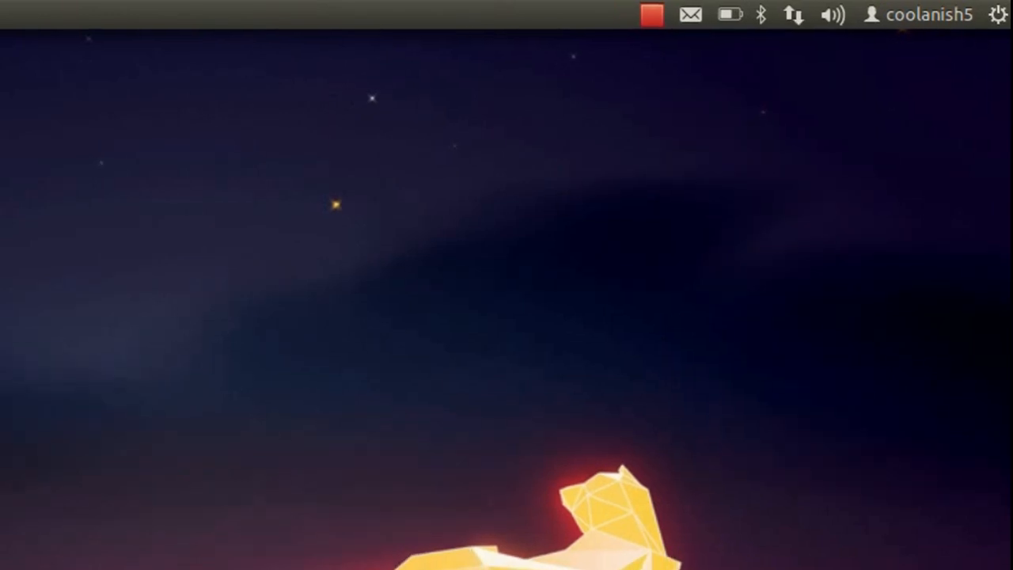